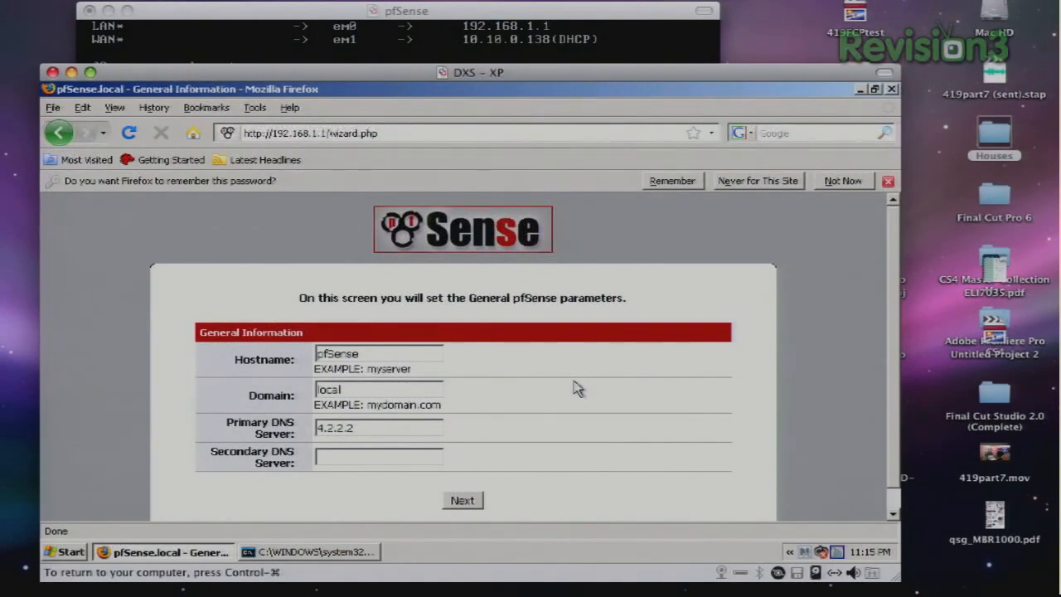
- Keep the default hostname, domain, DNS, time server and timezone, advancing to the WAN step
click(461, 501)
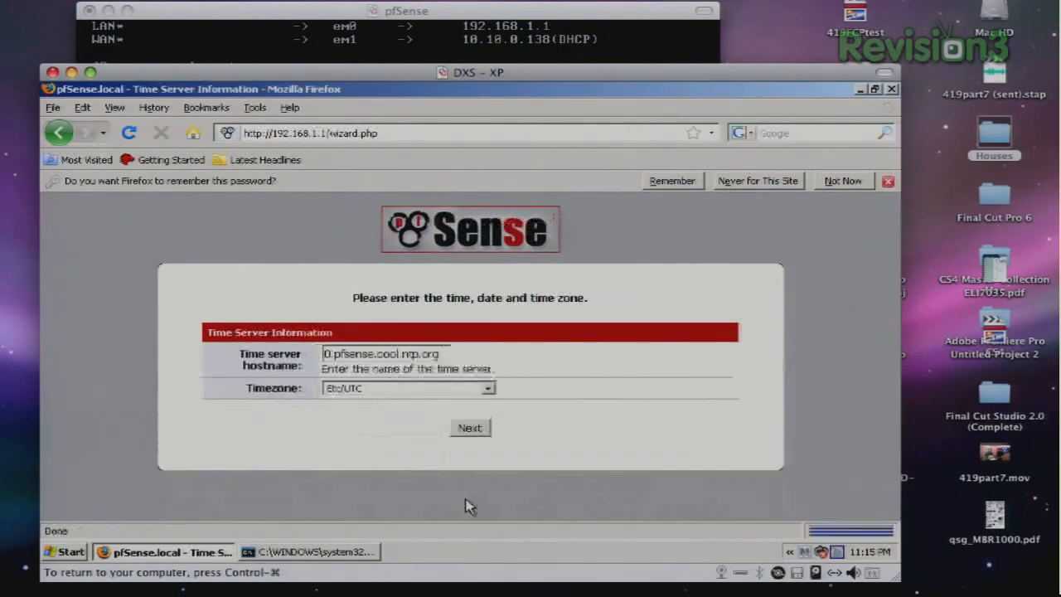
mouse_move(480, 415)
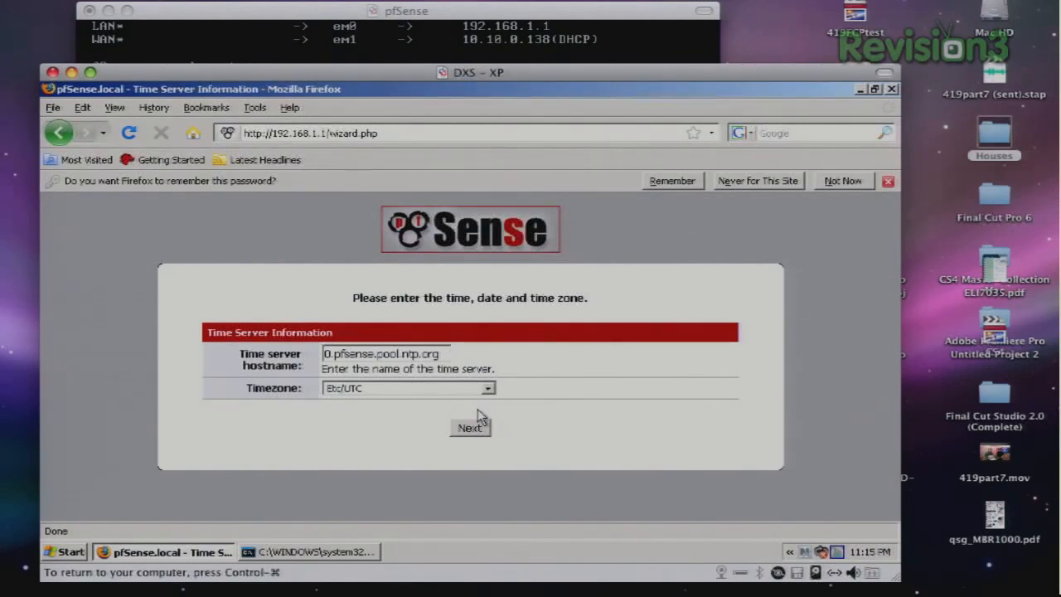
click(469, 428)
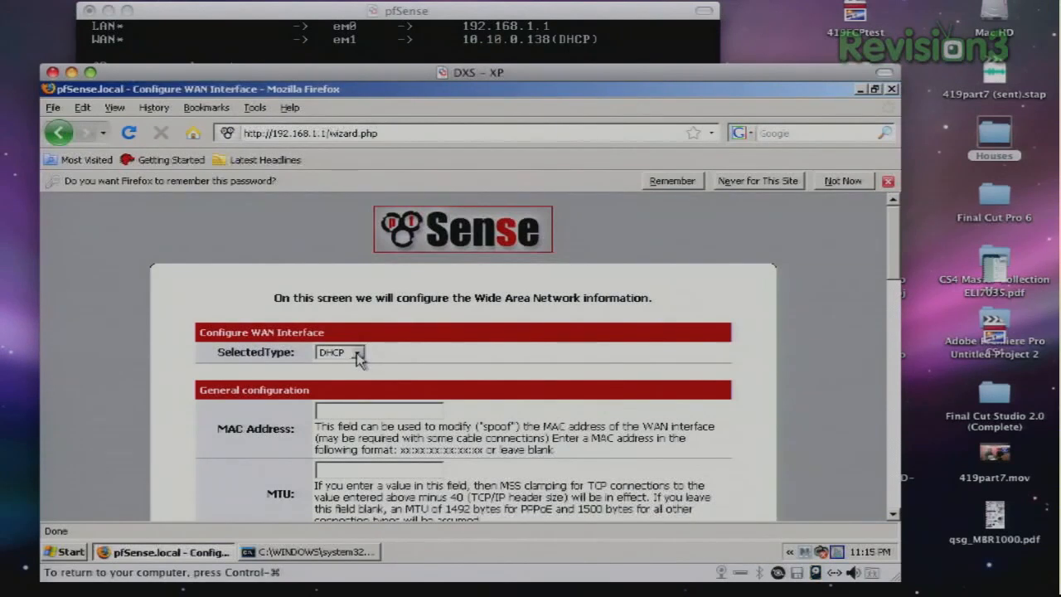
- Set the WAN interface type to Static instead of DHCP
click(340, 352)
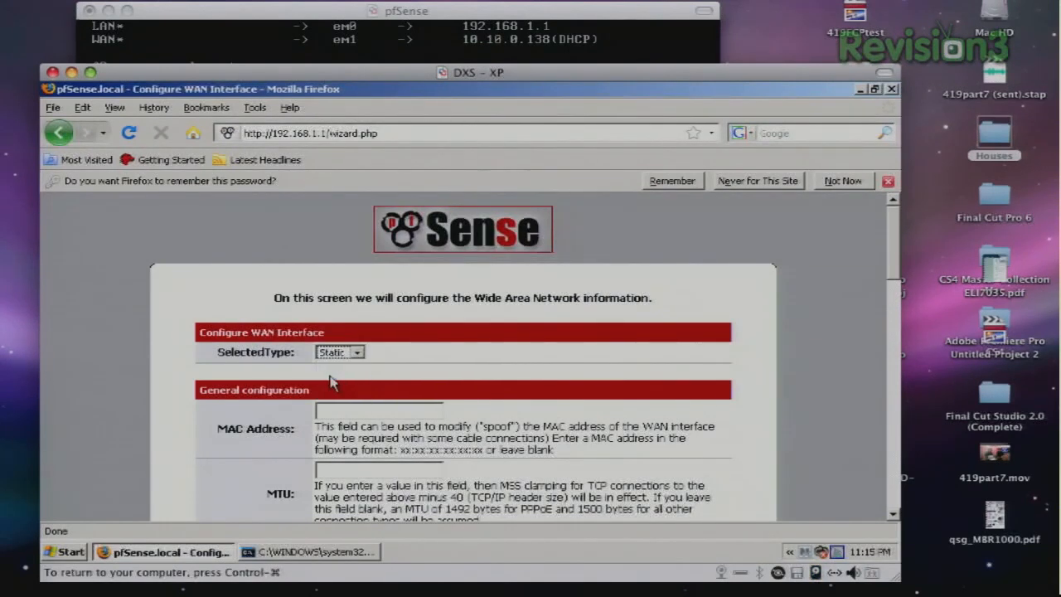
mouse_move(474, 384)
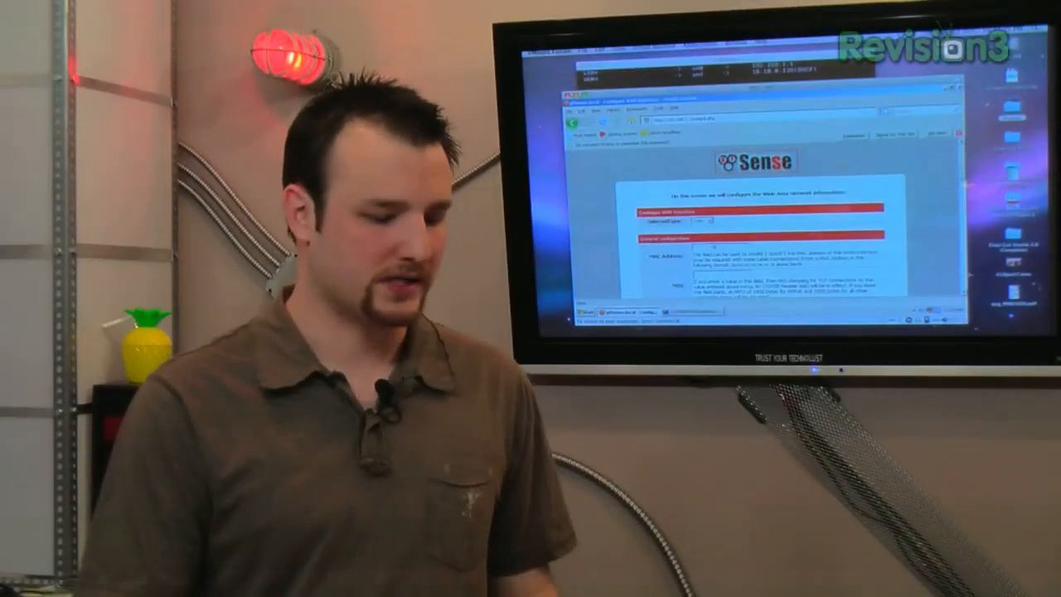
- Scroll down the WAN page to reach the remaining fields and Next button
scroll(down, 3)
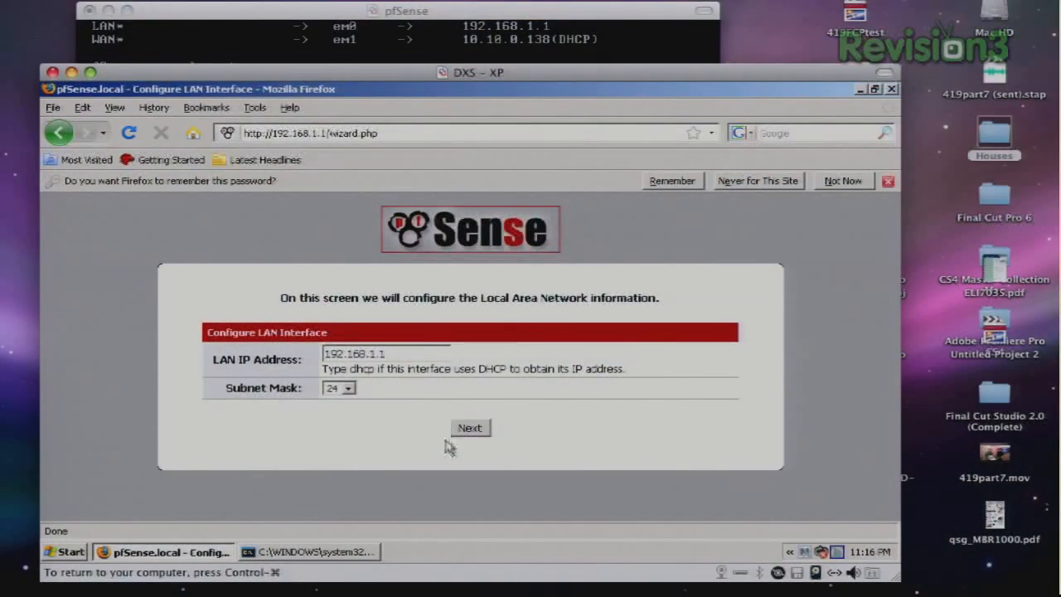
- Keep LAN at 192.168.1.1/24, enter the admin webGUI password twice and submit it
click(471, 428)
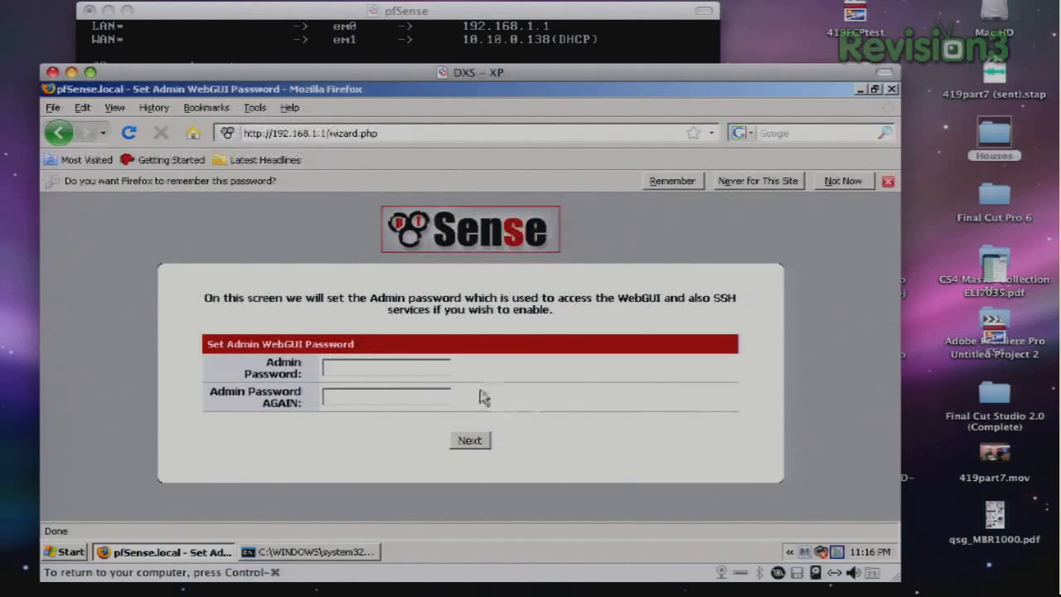
text(••••)
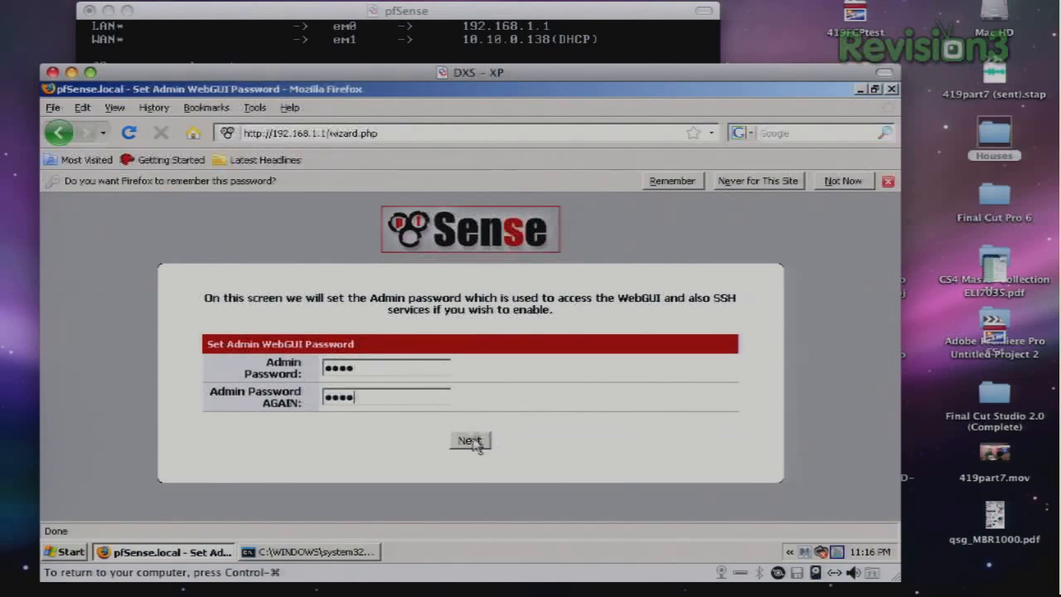
click(471, 441)
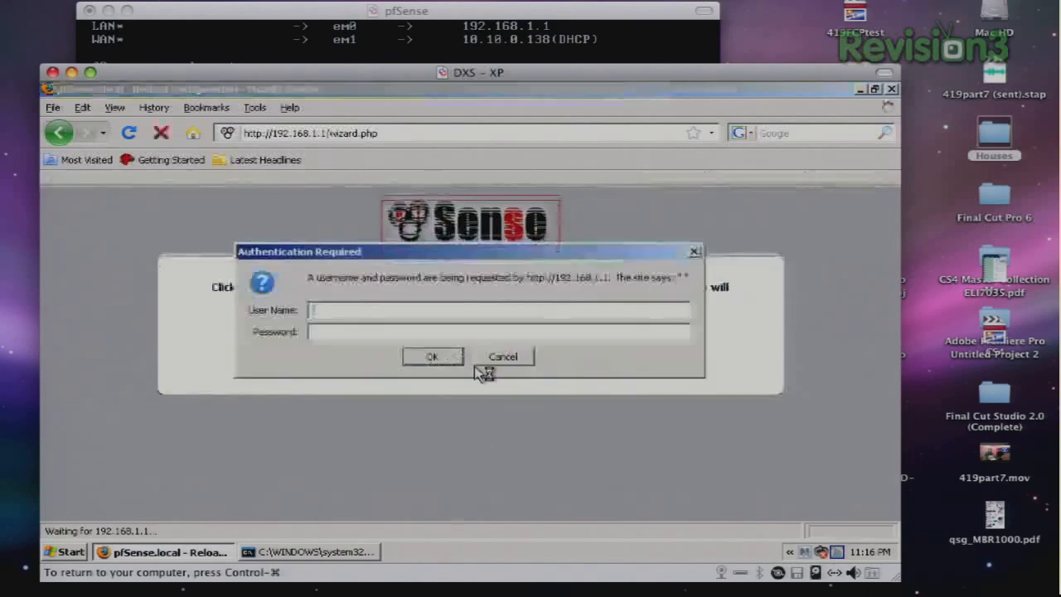
- Log in as admin, load the System Overview page, and bring the console setup menu forward
text(admin)
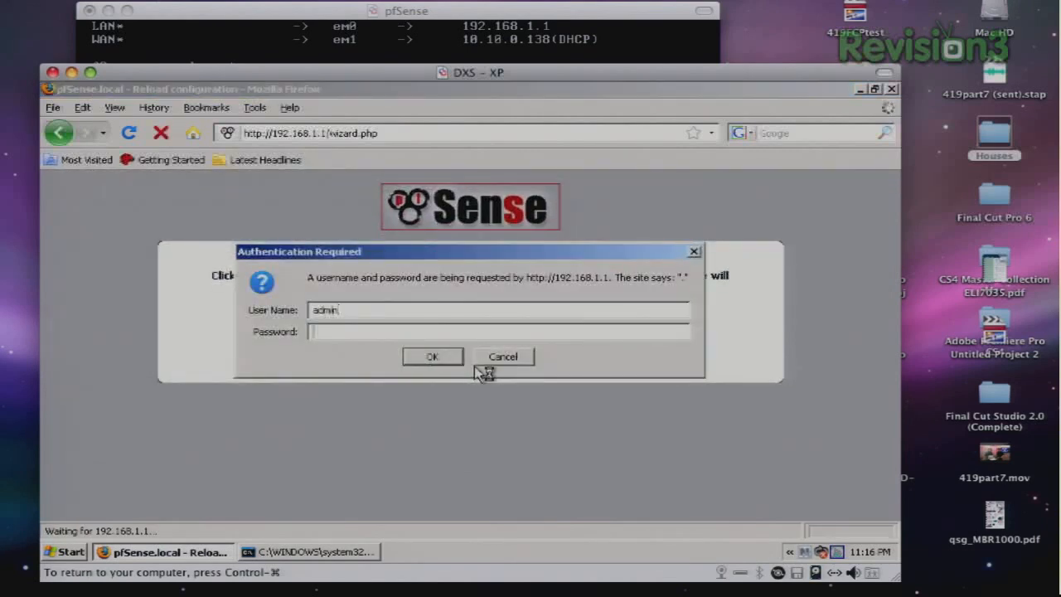
click(431, 357)
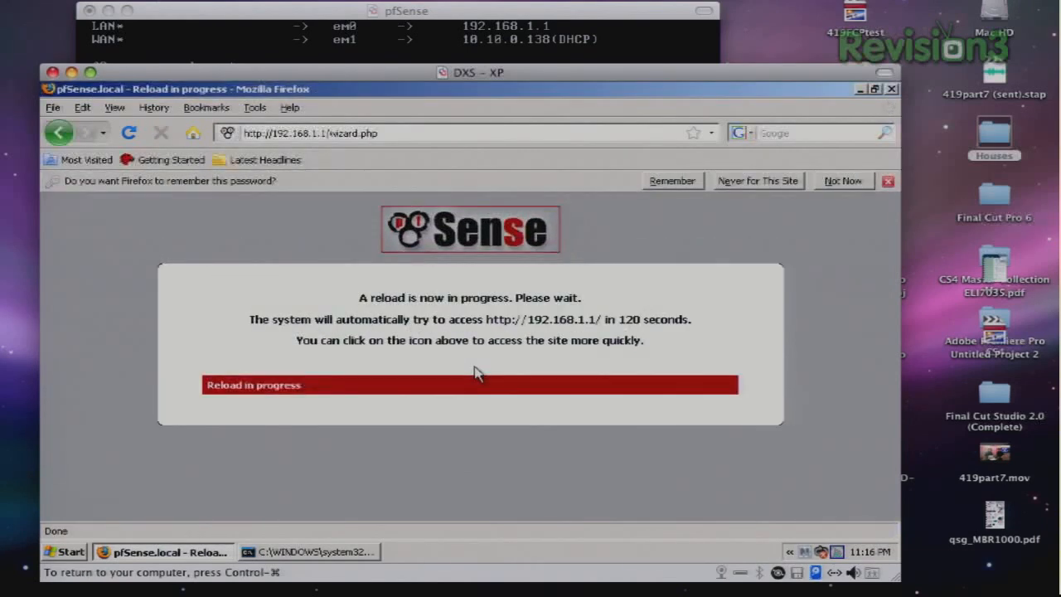
click(471, 229)
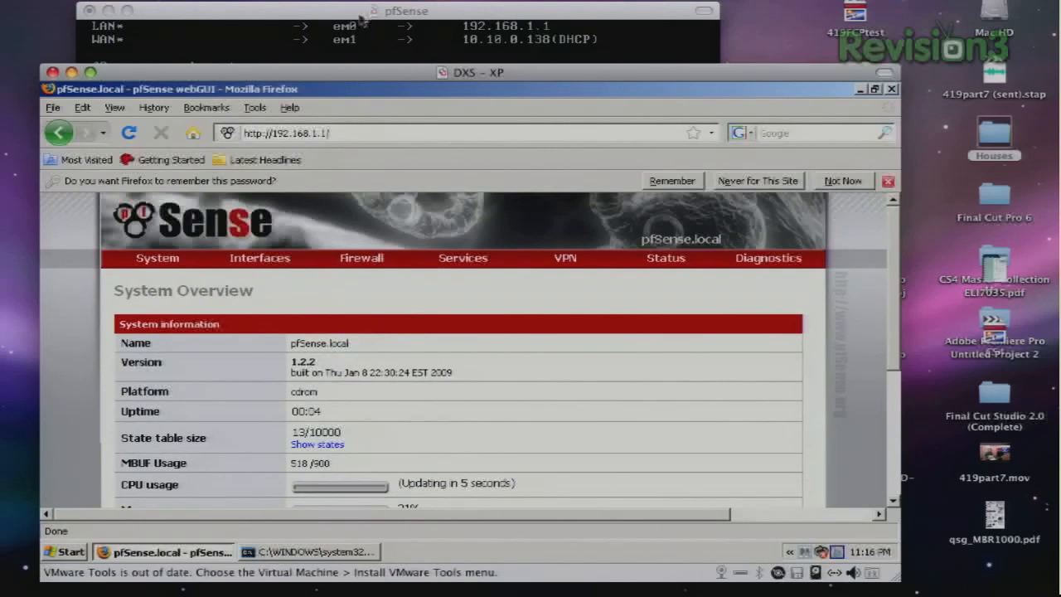
click(406, 10)
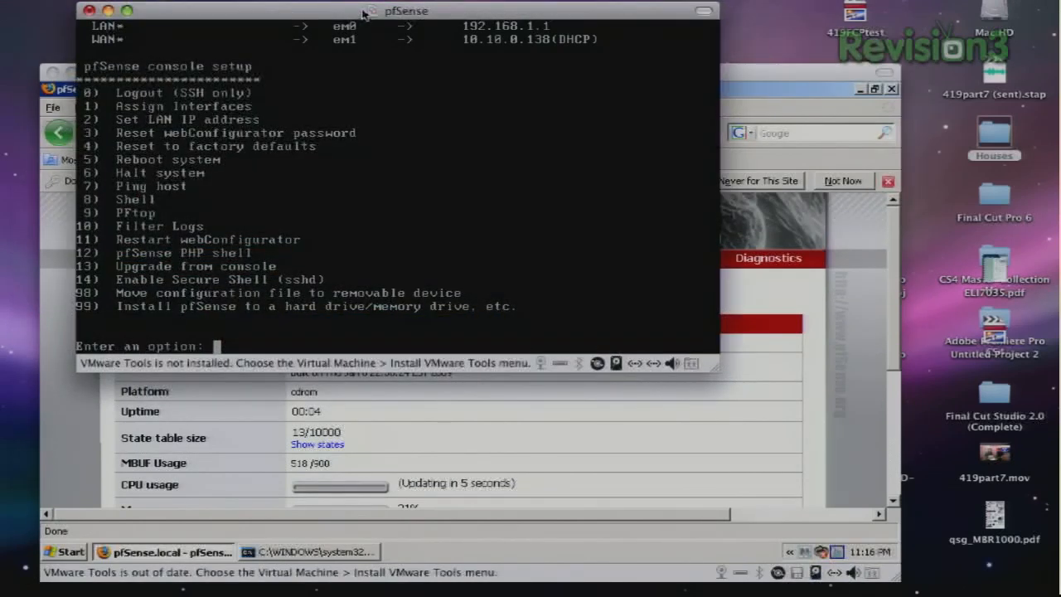